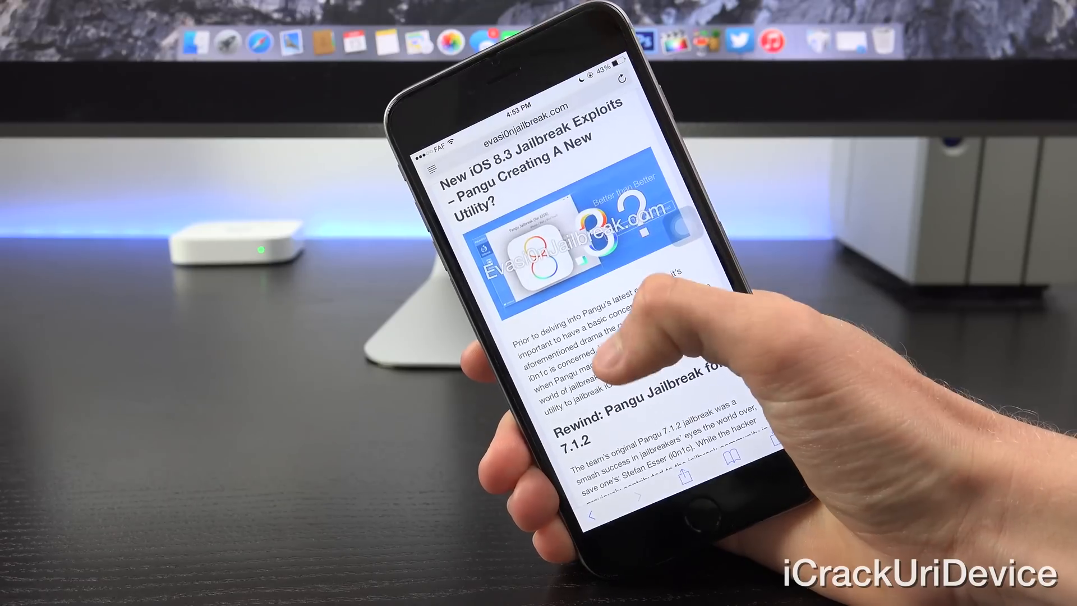
scroll("down", 3)
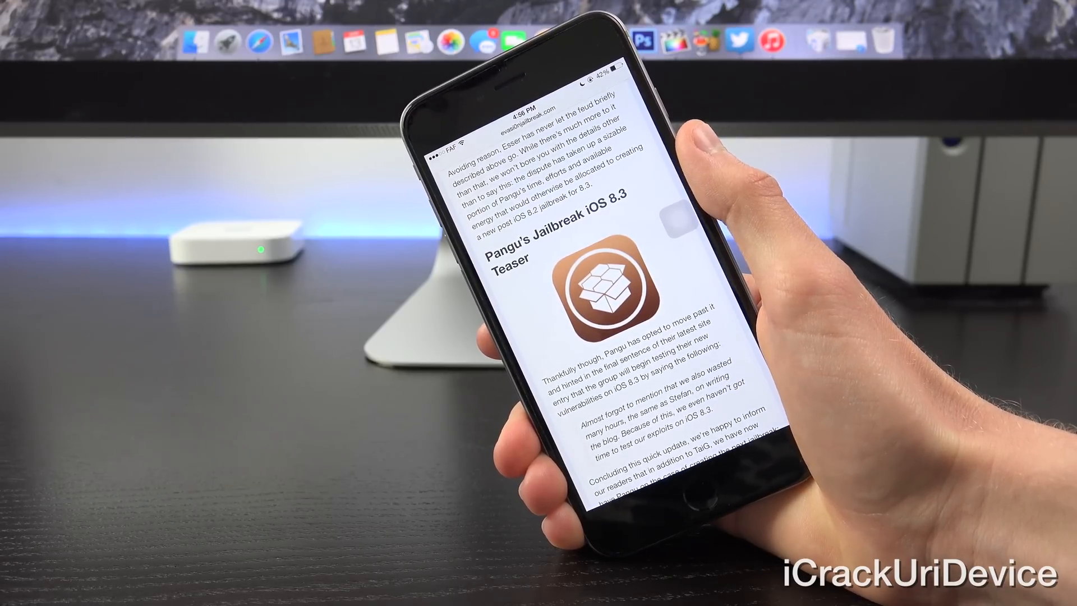
scroll("down", 3)
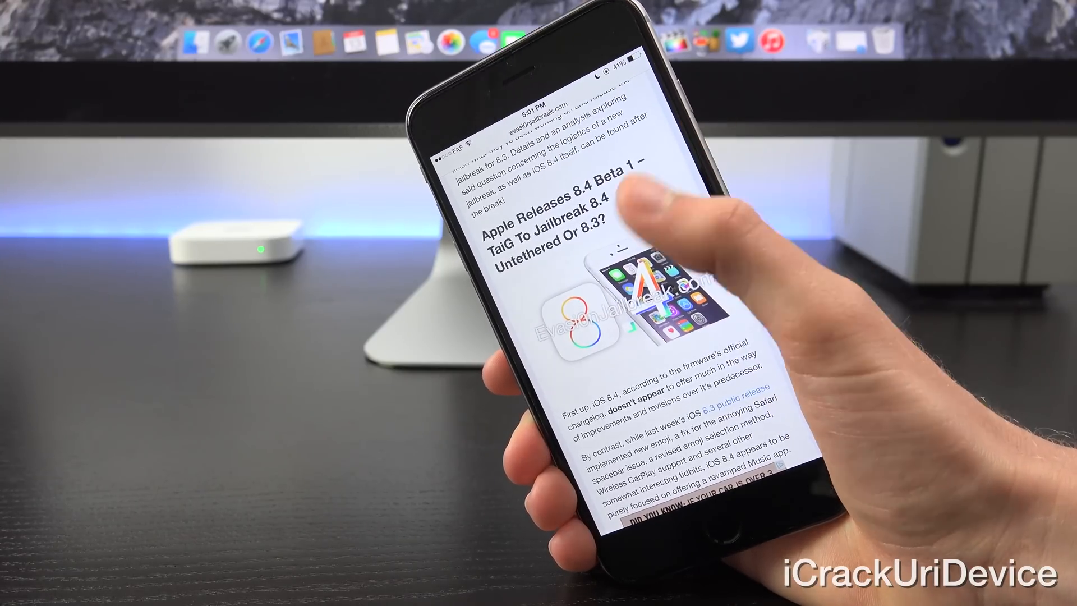
scroll("down", 3)
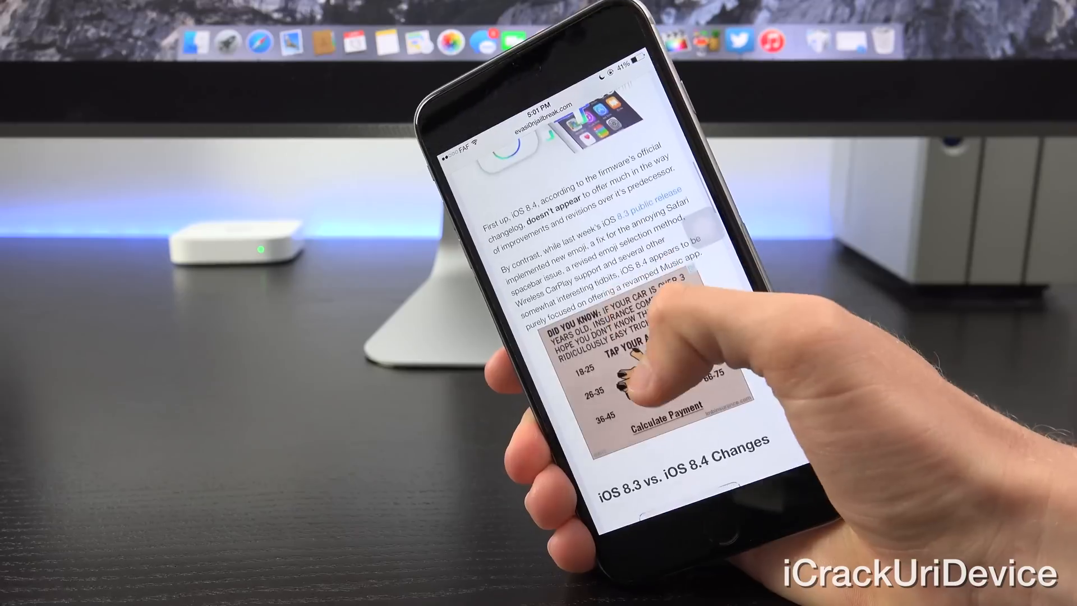